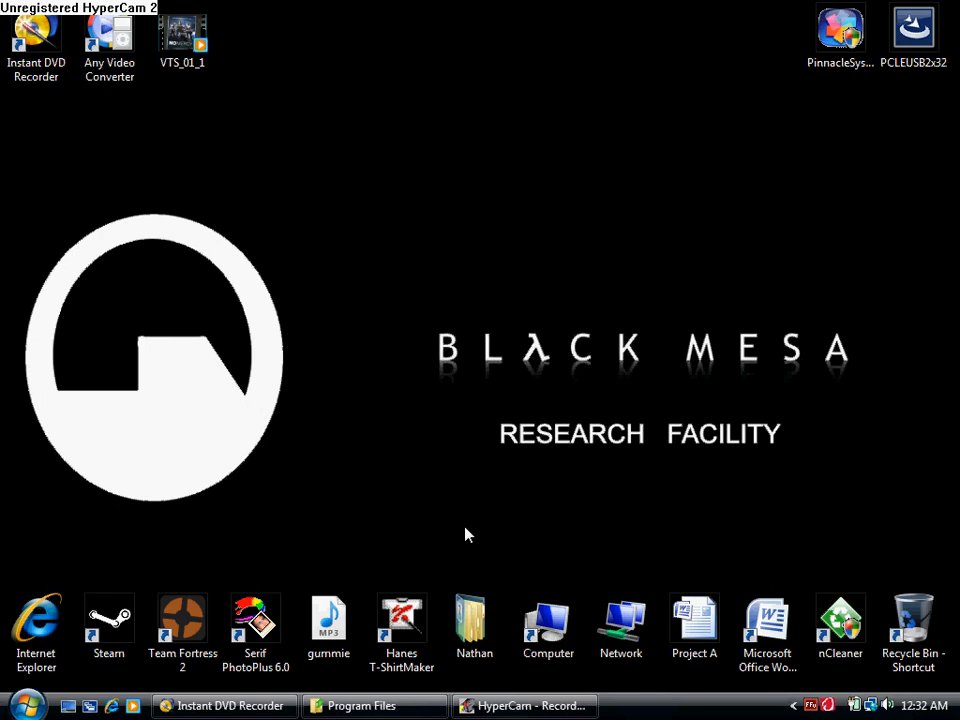
{"action": "mouse_move", "coordinate": [308, 456]}
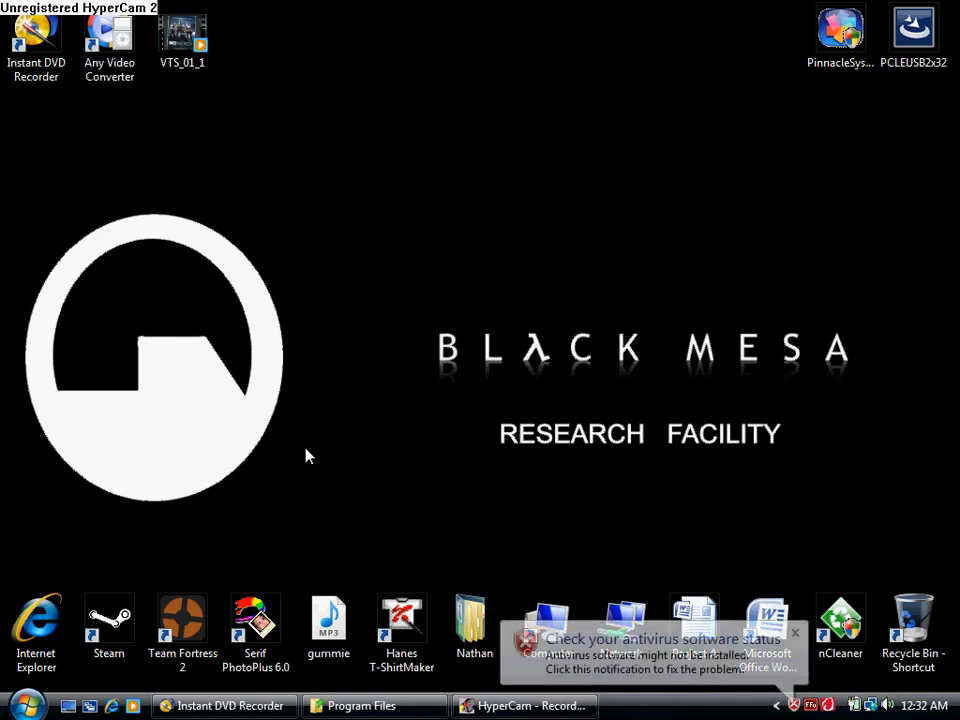
Restore Instant DVD Recorder and record the capture to a desktop VIDEO_TS folder until Done
{"action": "left_click", "coordinate": [795, 632]}
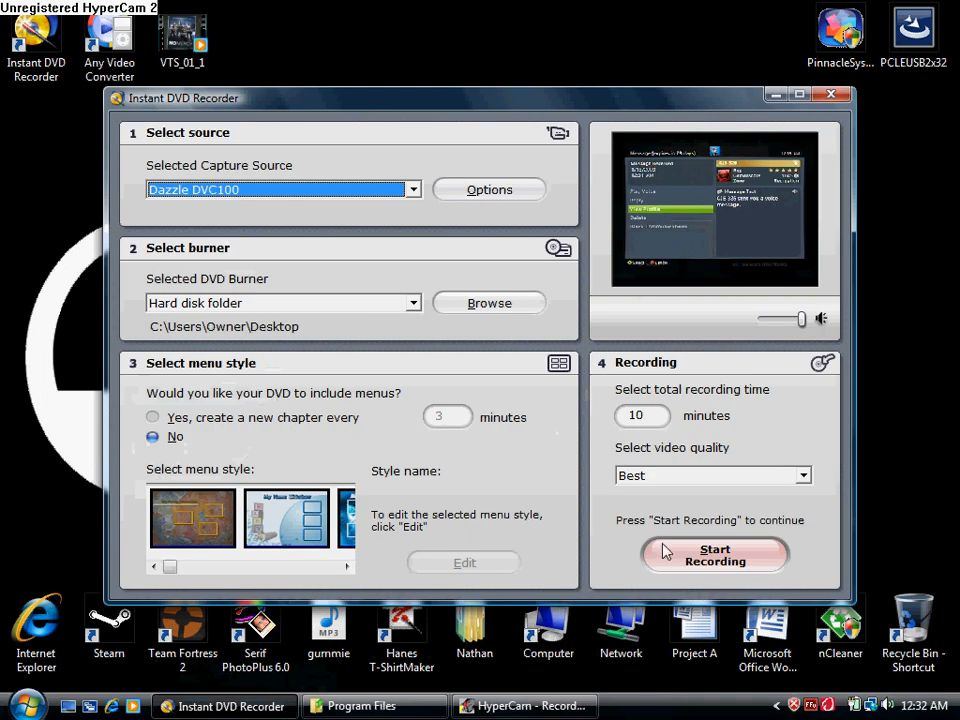
{"action": "mouse_move", "coordinate": [615, 540]}
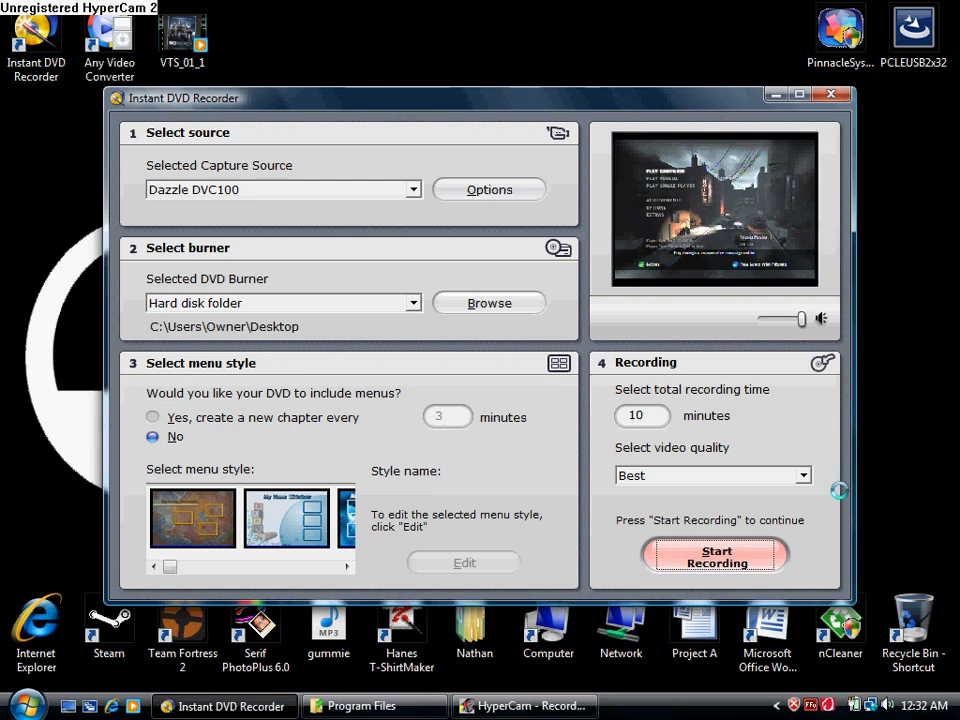
{"action": "mouse_move", "coordinate": [940, 448]}
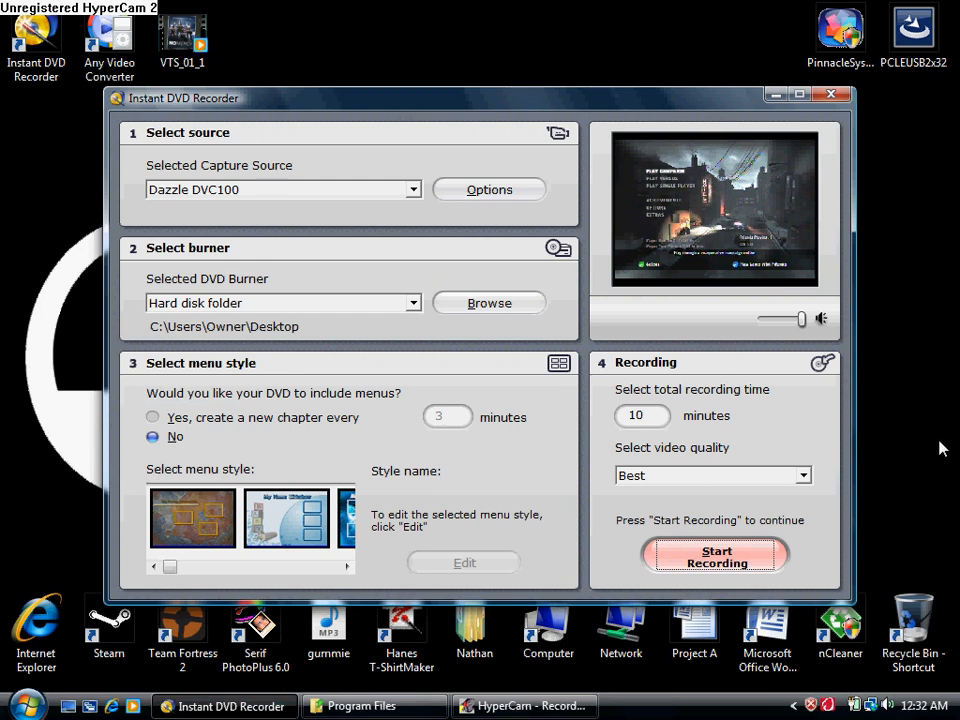
{"action": "left_click", "coordinate": [716, 556]}
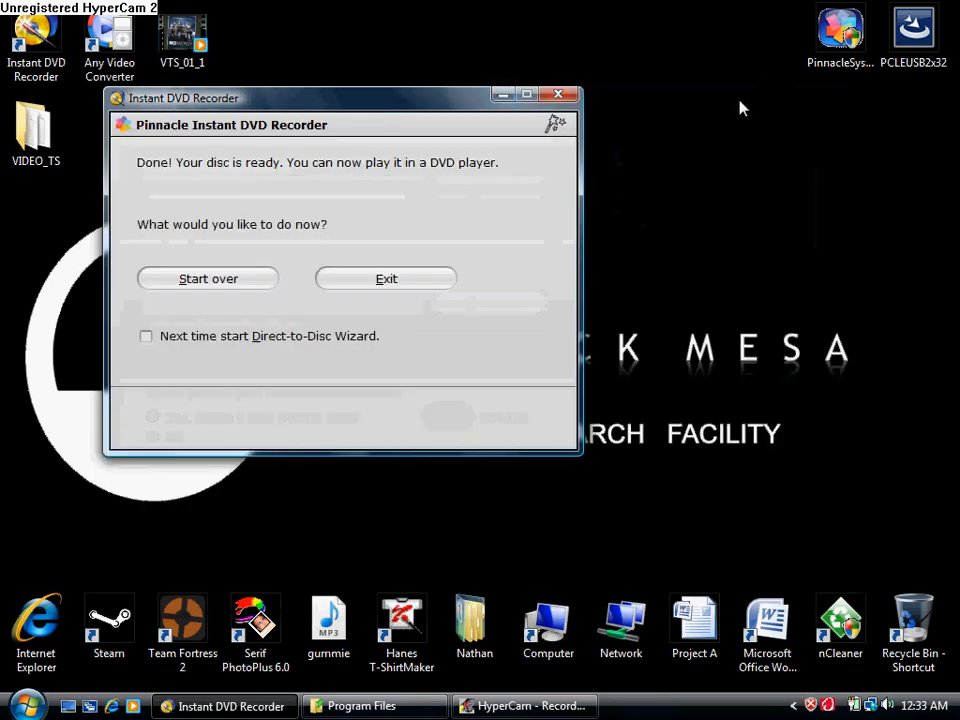
Exit the recorder and open the desktop VIDEO_TS folder with its six DVD files
{"action": "left_click", "coordinate": [386, 278]}
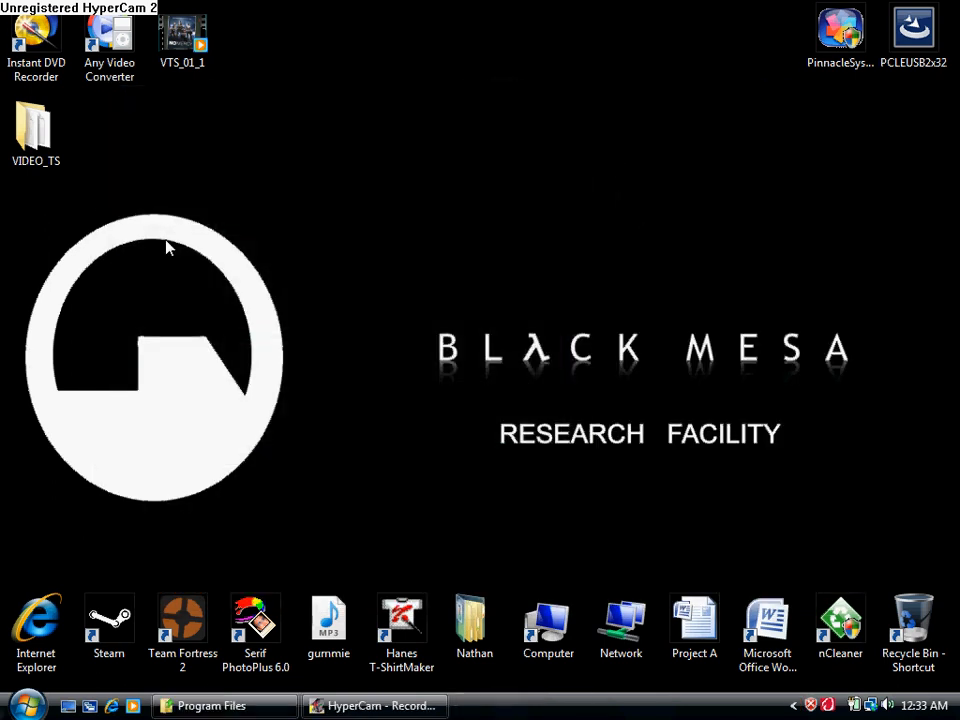
{"action": "double_click", "coordinate": [36, 130]}
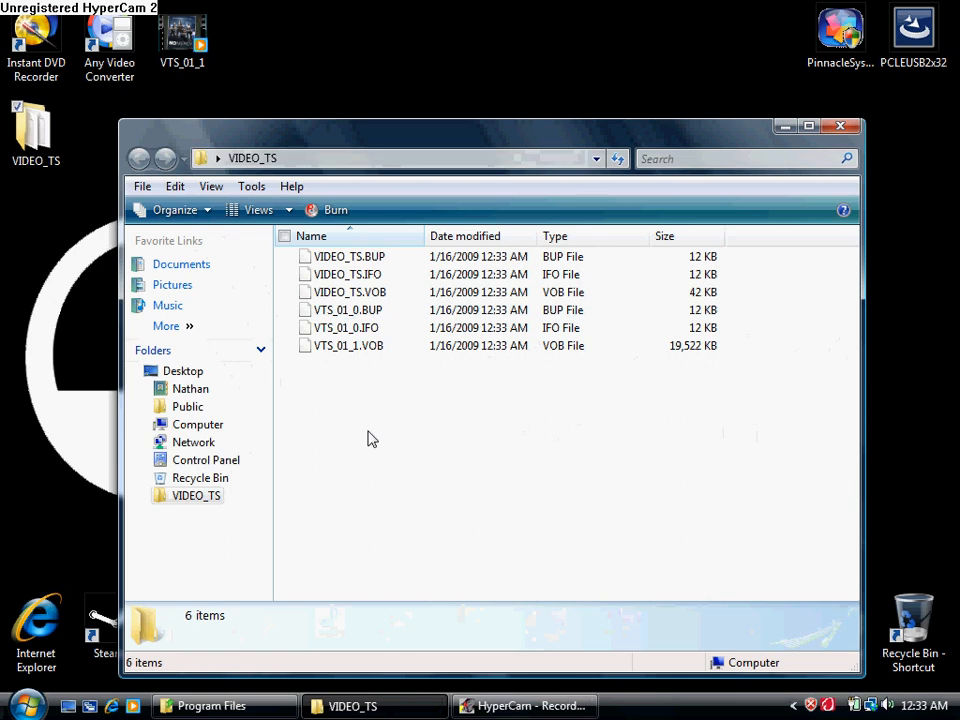
{"action": "mouse_move", "coordinate": [367, 421]}
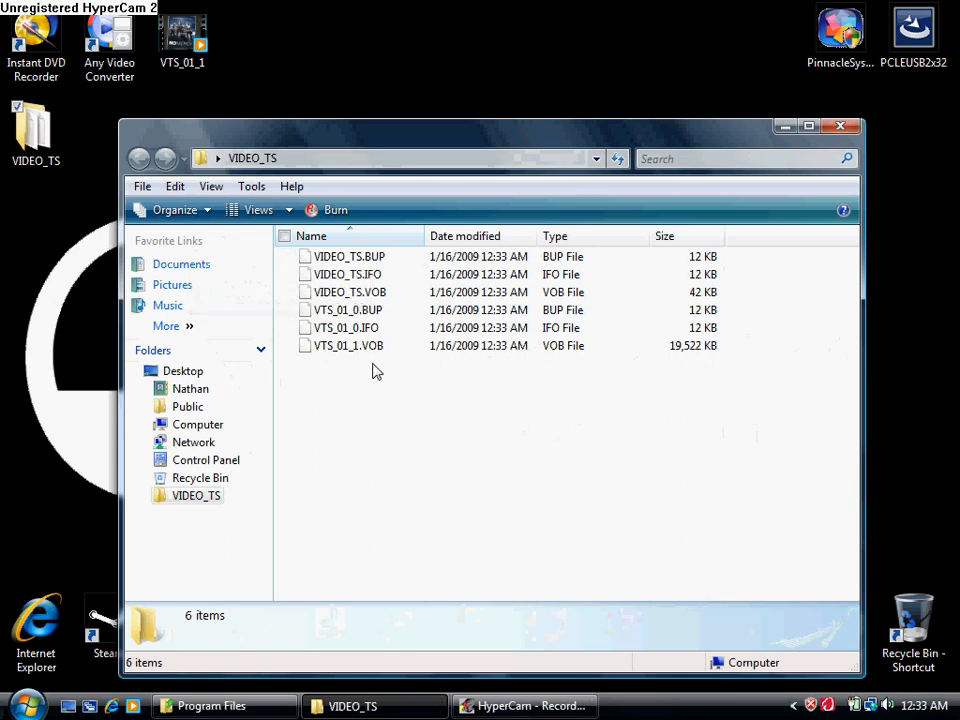
{"action": "mouse_move", "coordinate": [347, 345]}
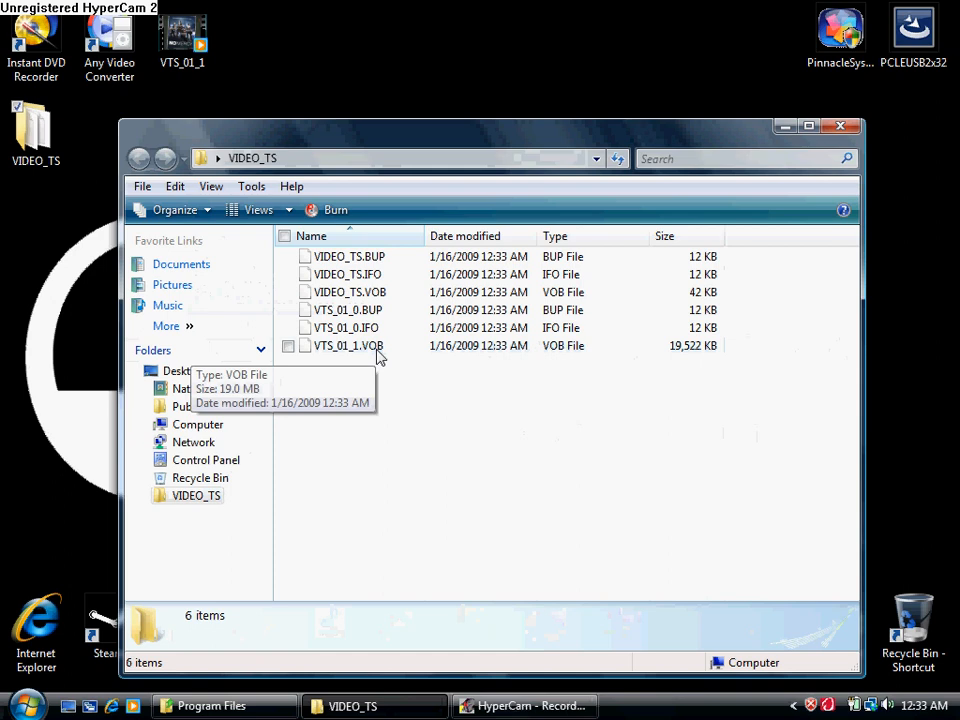
{"action": "mouse_move", "coordinate": [338, 365]}
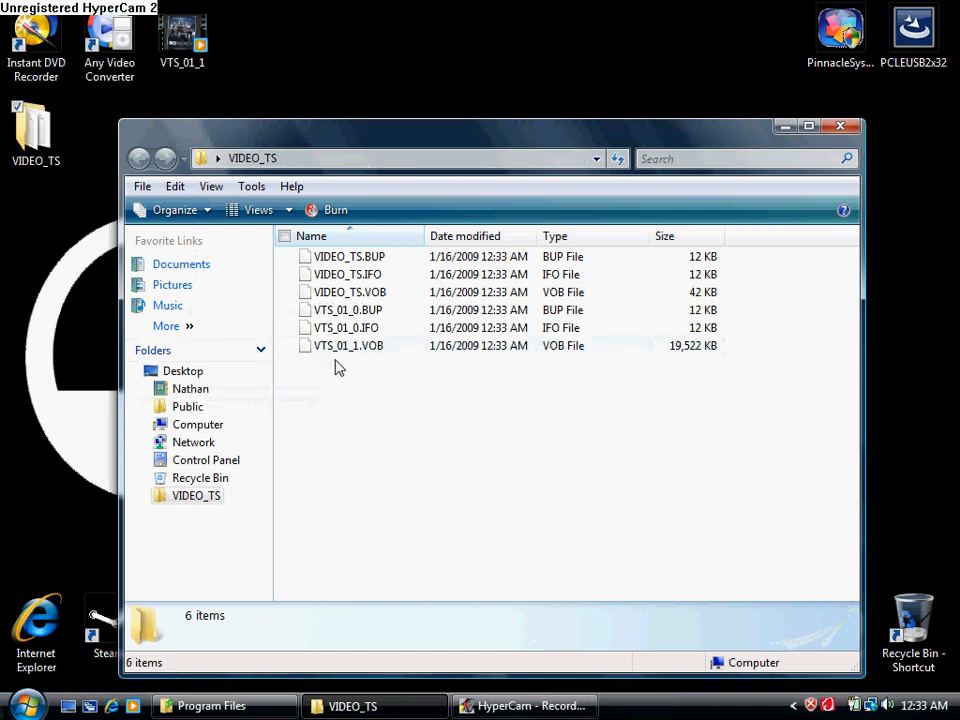
{"action": "mouse_move", "coordinate": [362, 362]}
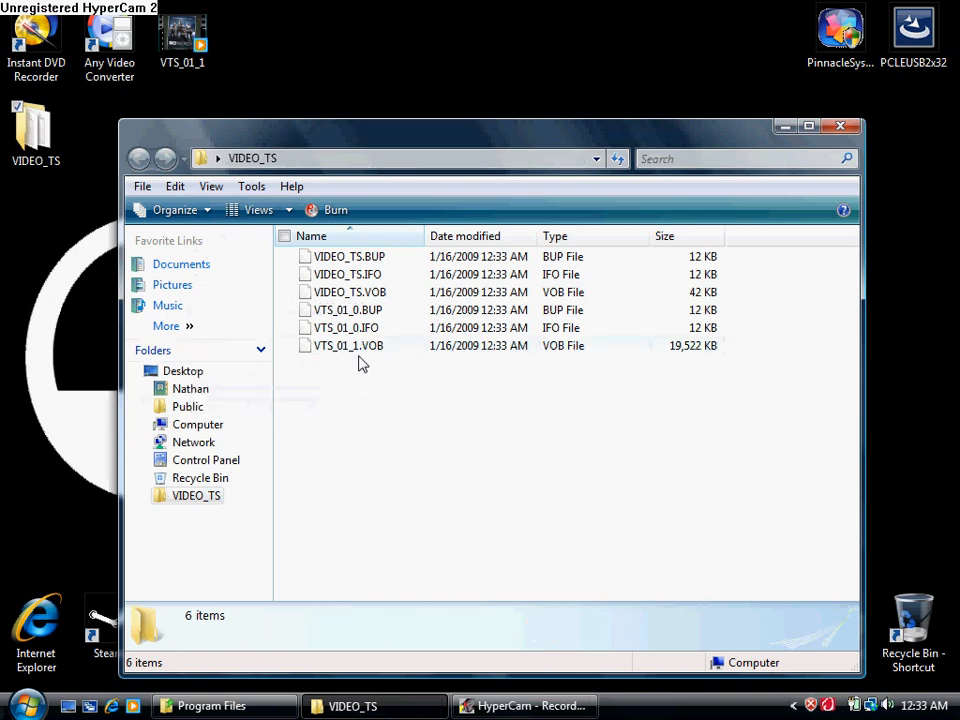
Rename VTS_01_1.VOB with a new '.a…' video extension and accept the extension-change warning
{"action": "left_click", "coordinate": [347, 345]}
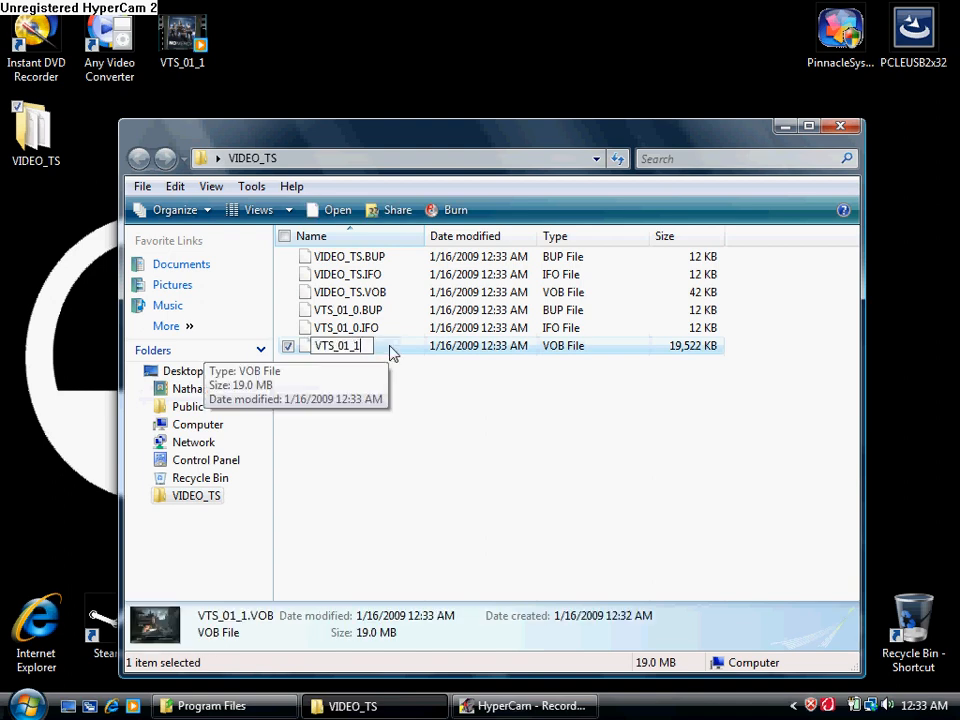
{"action": "type", "text": ".a"}
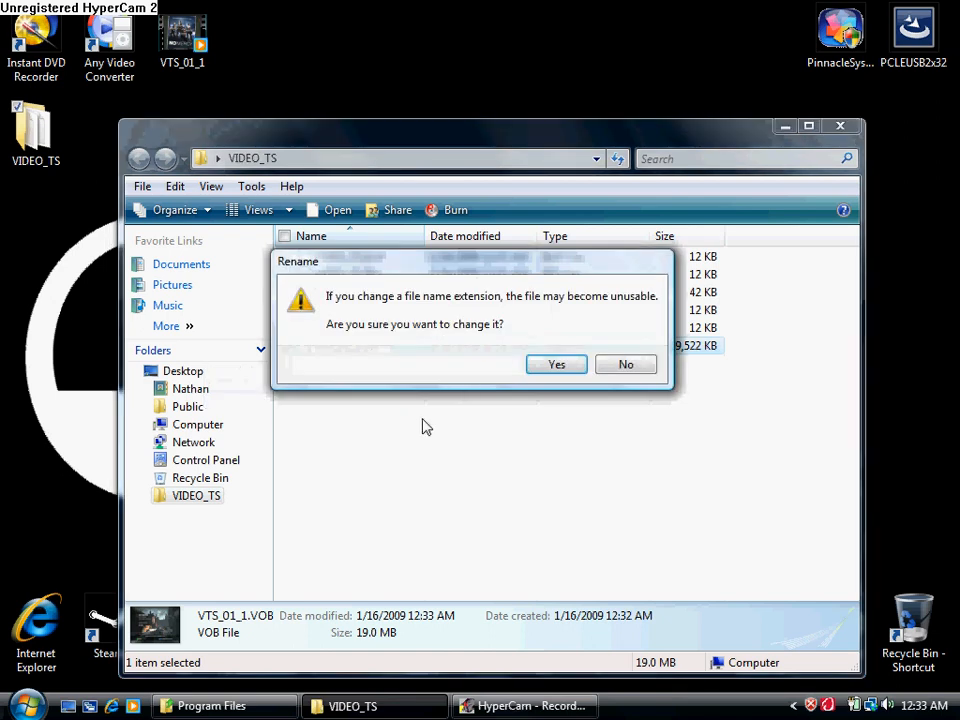
{"action": "left_click", "coordinate": [556, 363]}
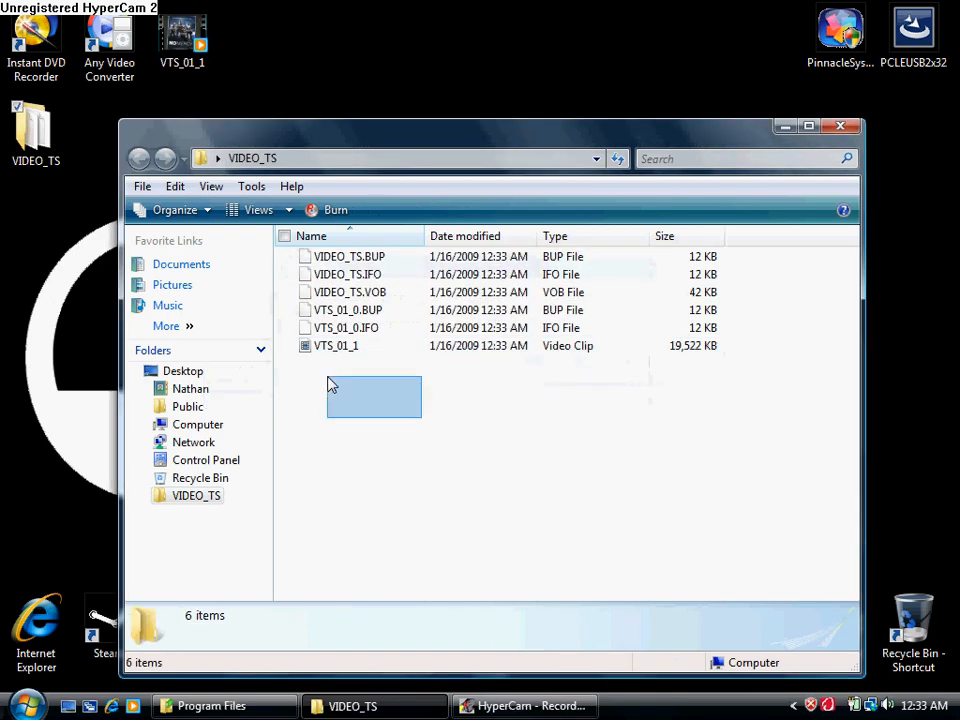
{"action": "left_click", "coordinate": [336, 345]}
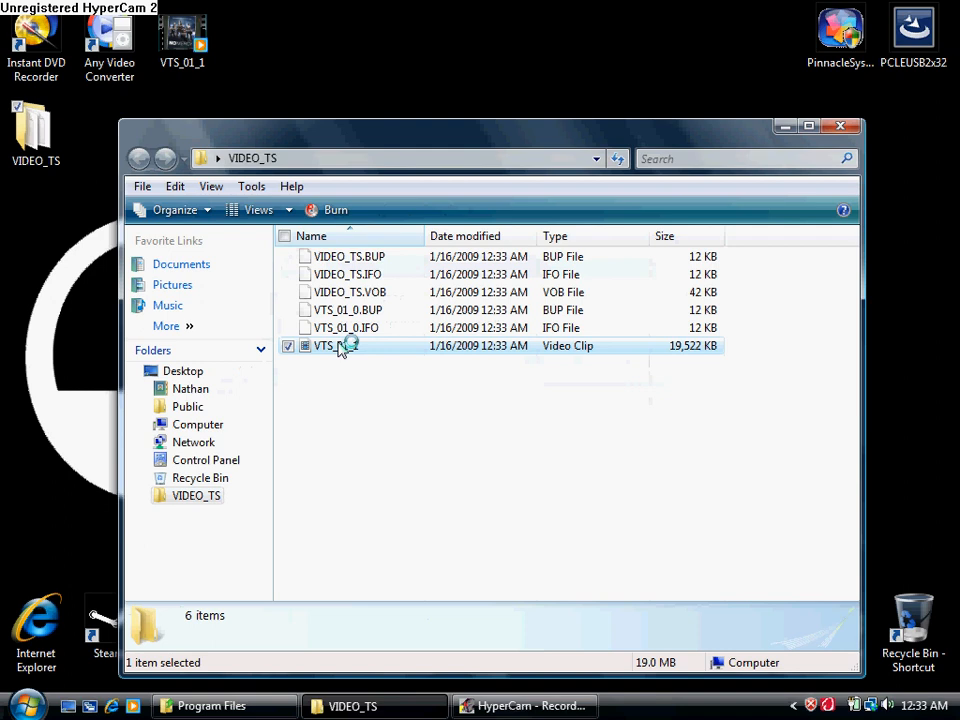
Play VTS_01_1 in Windows Media Player, showing the recorded game lobby footage
{"action": "double_click", "coordinate": [325, 345]}
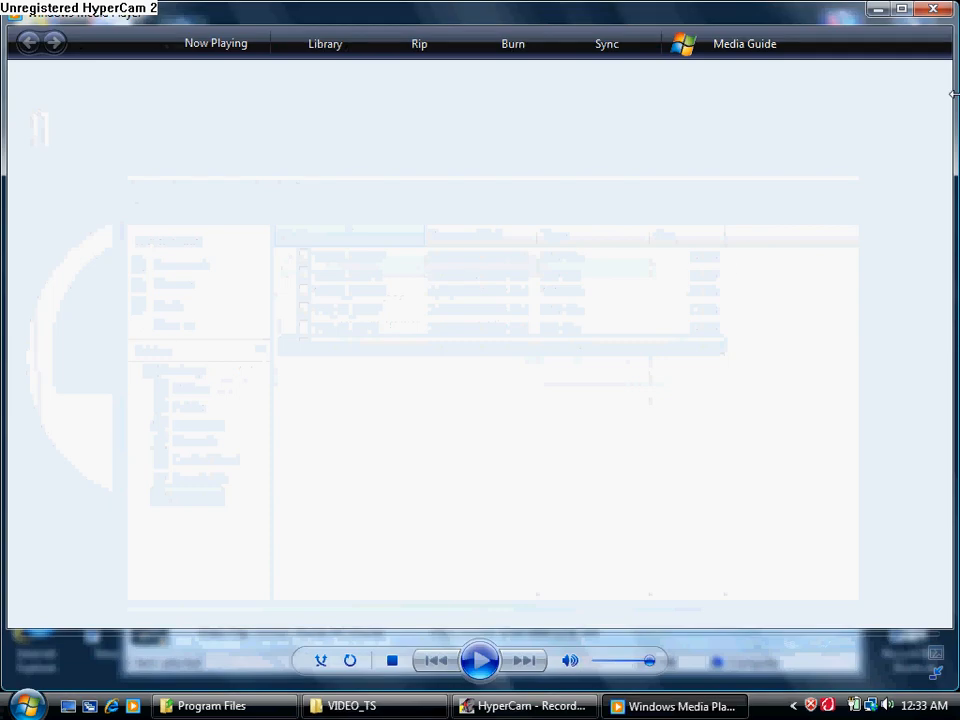
{"action": "left_click", "coordinate": [479, 660]}
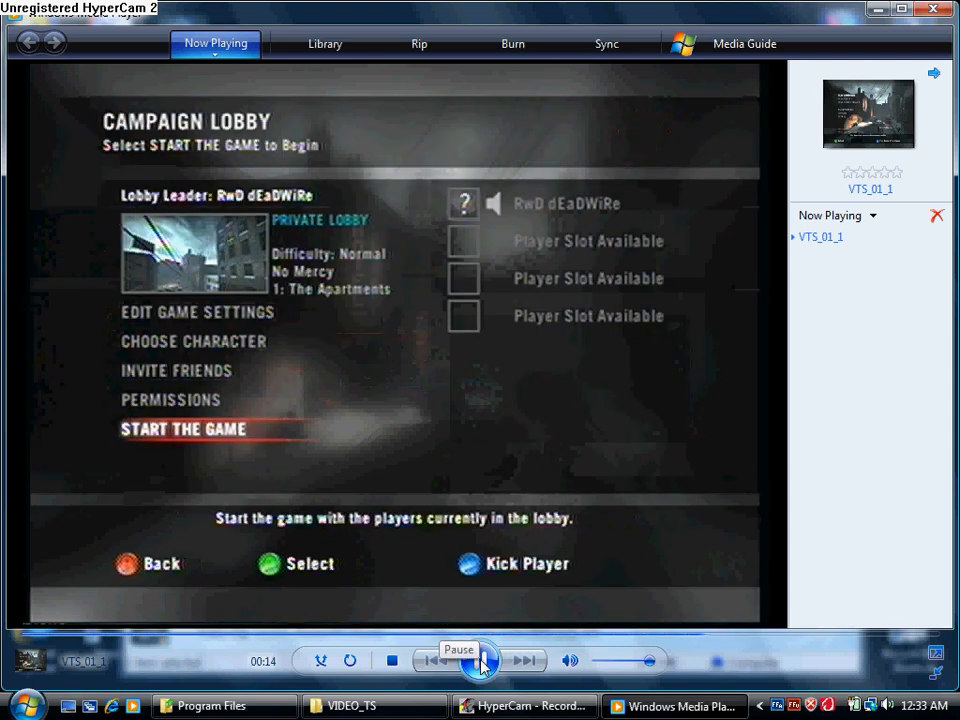
{"action": "left_click", "coordinate": [193, 341]}
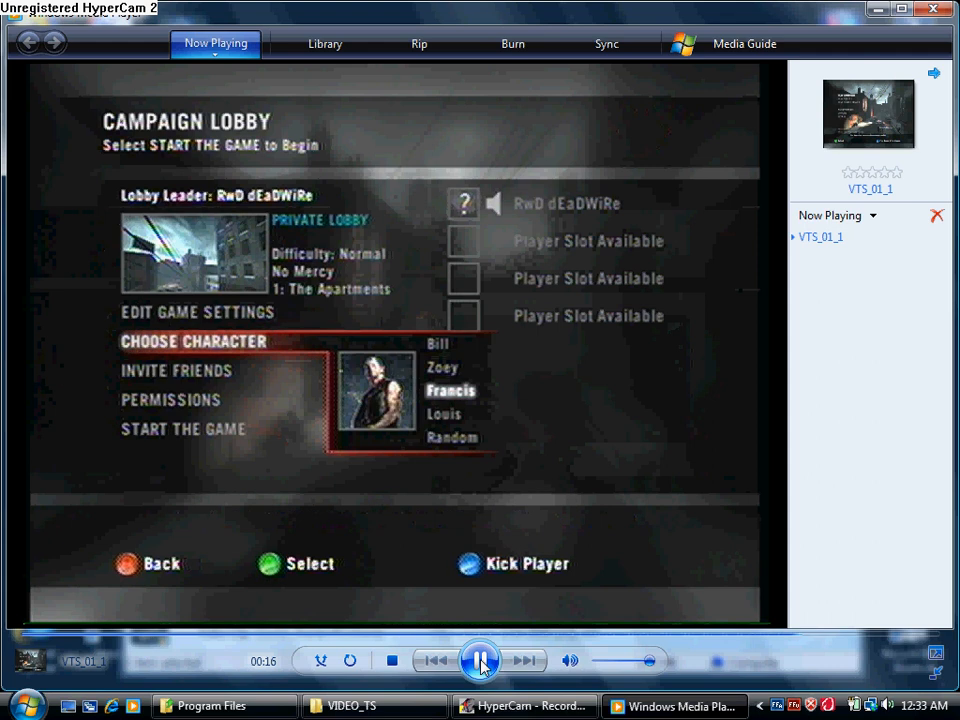